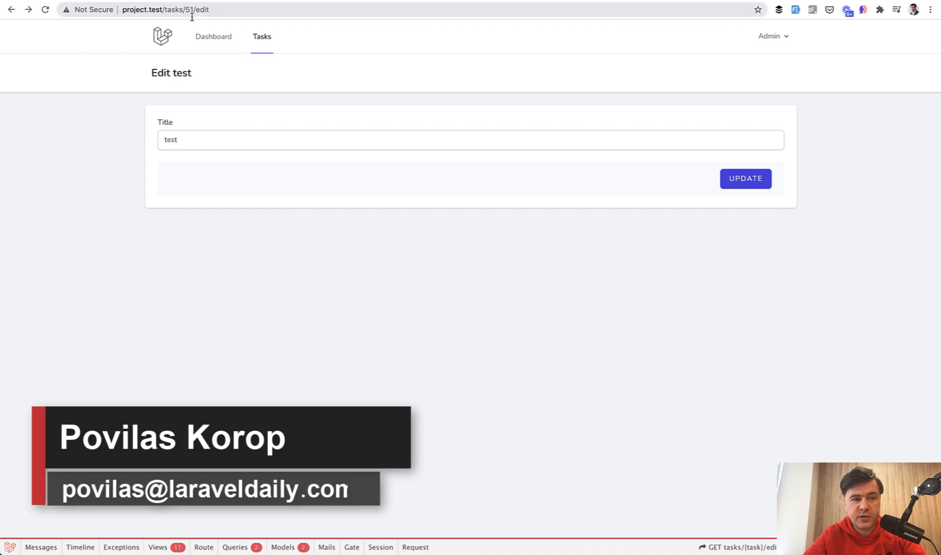
Step: Visit a nonexistent tasks URL in Chrome so the default 404 Not Found page shows
{"action": "type", "text": "sffd"}
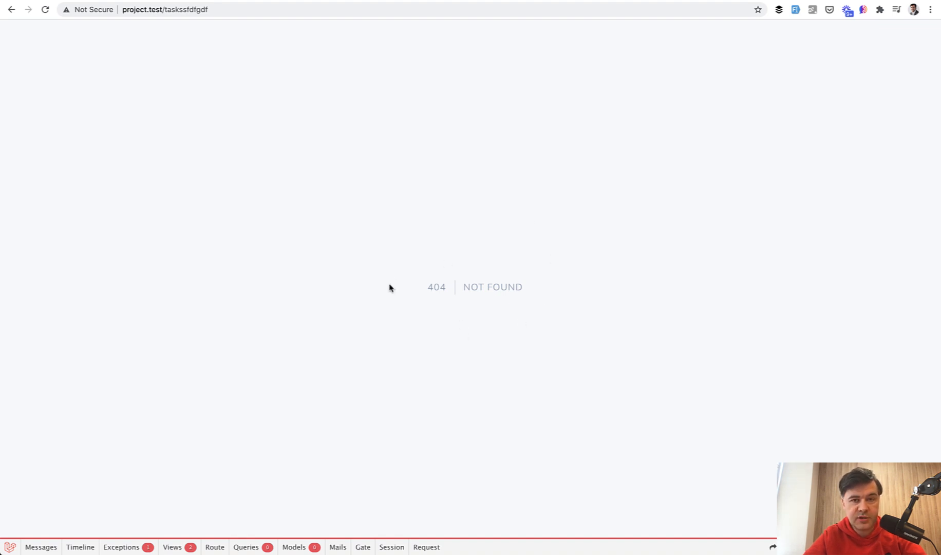
{"action": "mouse_move", "coordinate": [218, 280]}
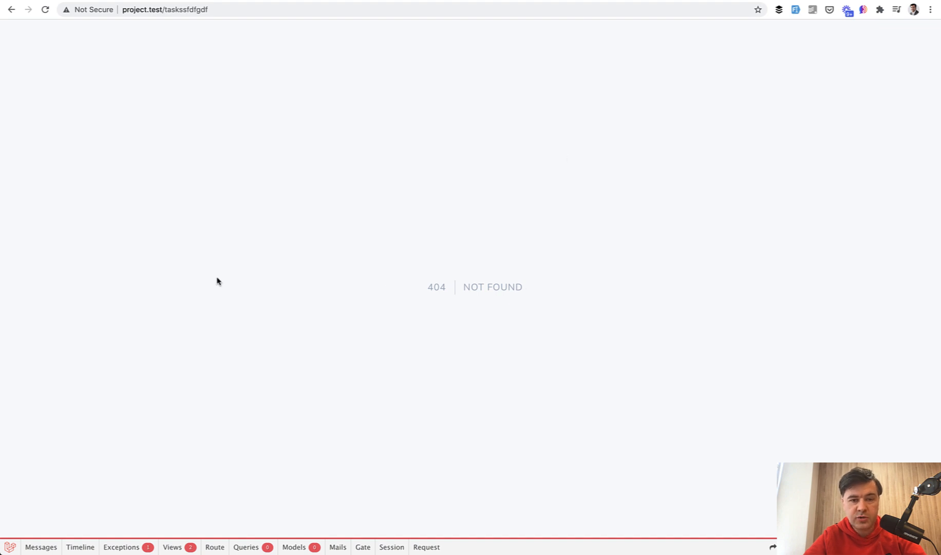
{"action": "mouse_move", "coordinate": [184, 307]}
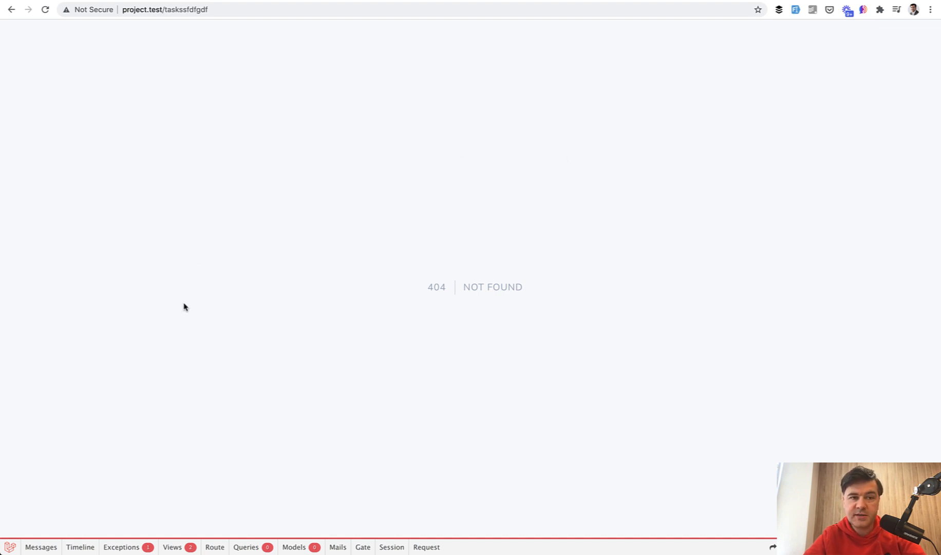
{"action": "mouse_move", "coordinate": [438, 219]}
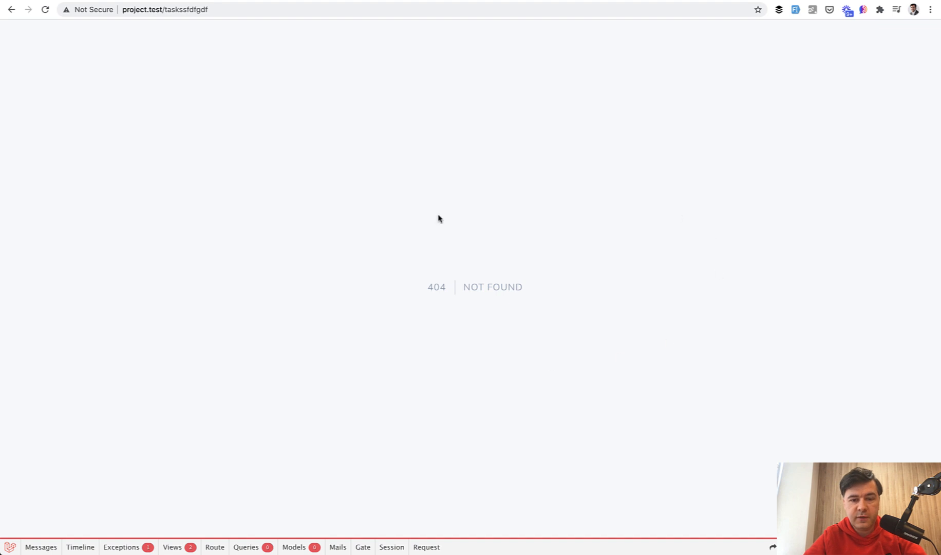
{"action": "mouse_move", "coordinate": [354, 342]}
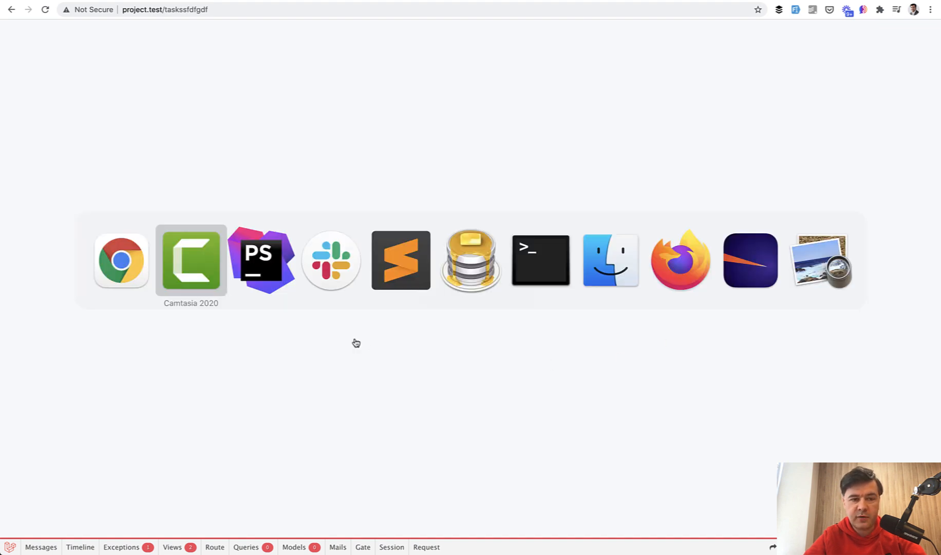
Step: Review Laravel's framework minimal.blade.php layout and the 404.blade.php view extending it
{"action": "left_click", "coordinate": [261, 260]}
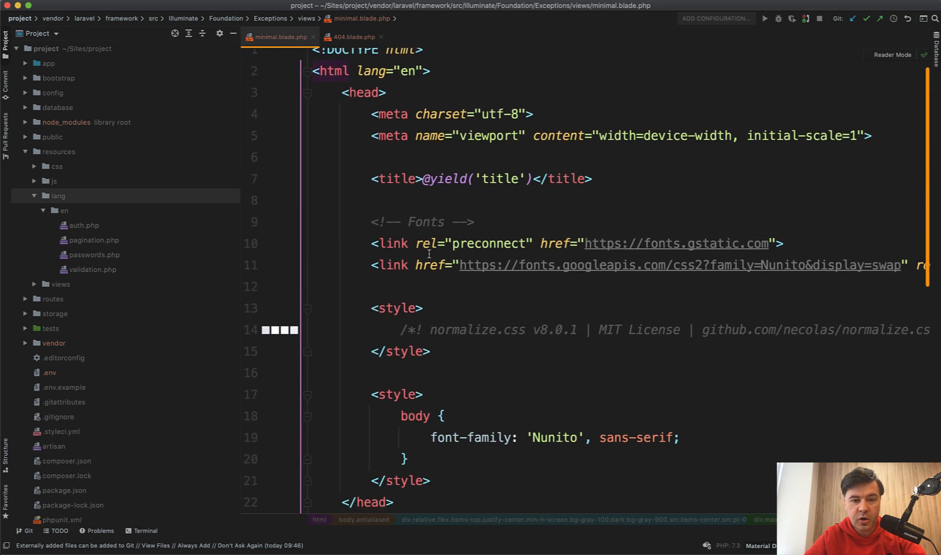
{"action": "scroll", "scroll_direction": "down", "scroll_amount": 3}
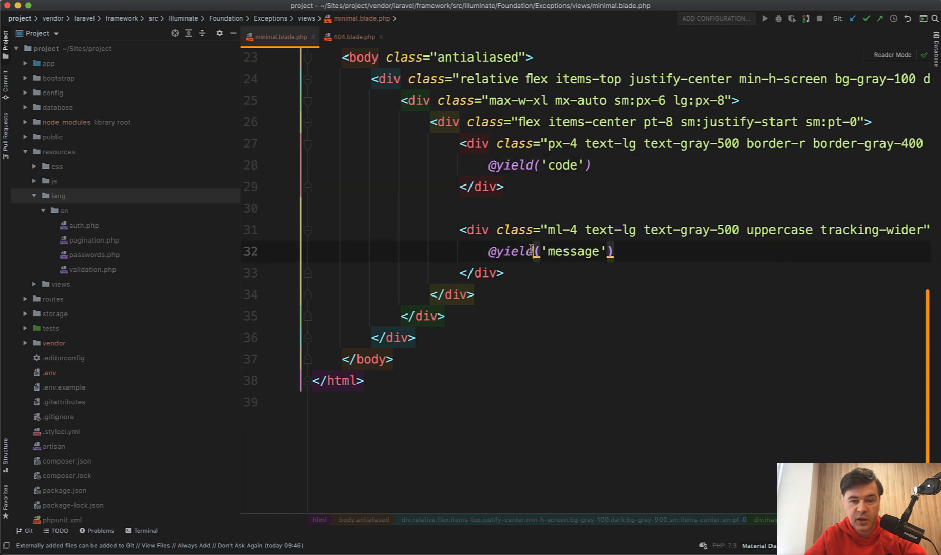
{"action": "left_click", "coordinate": [354, 37]}
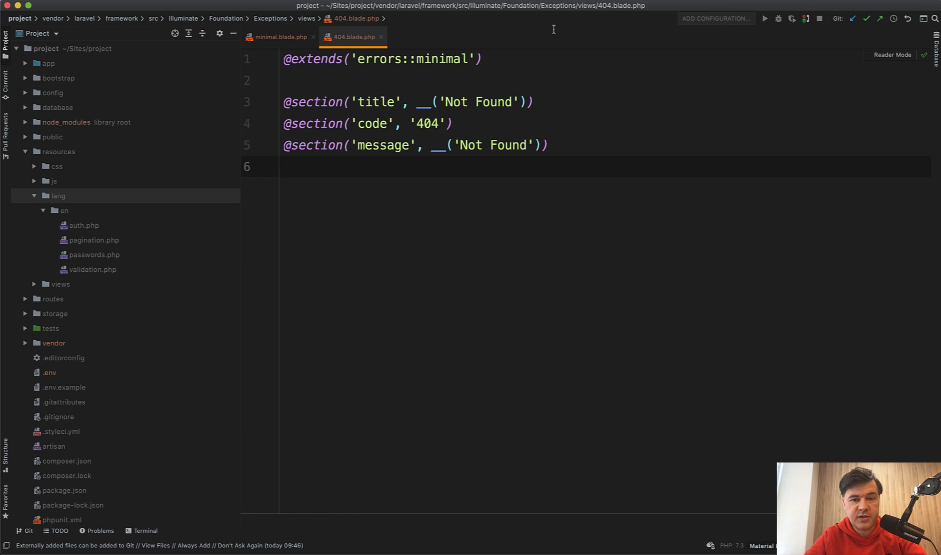
{"action": "mouse_move", "coordinate": [415, 105]}
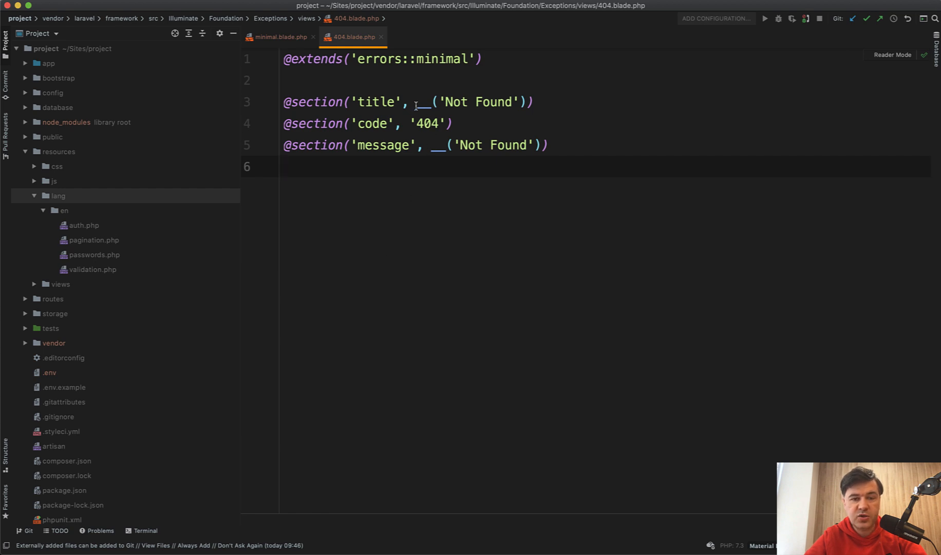
{"action": "mouse_move", "coordinate": [419, 266]}
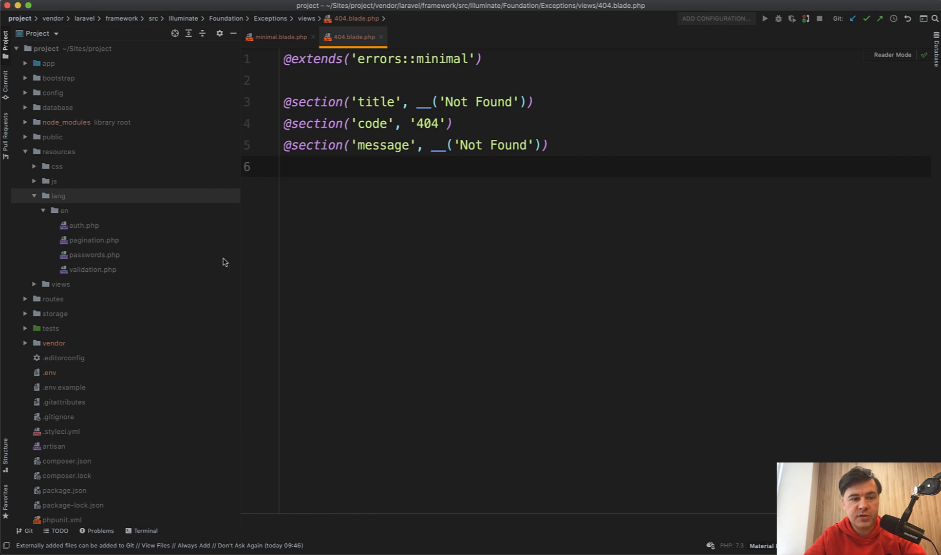
{"action": "mouse_move", "coordinate": [57, 200]}
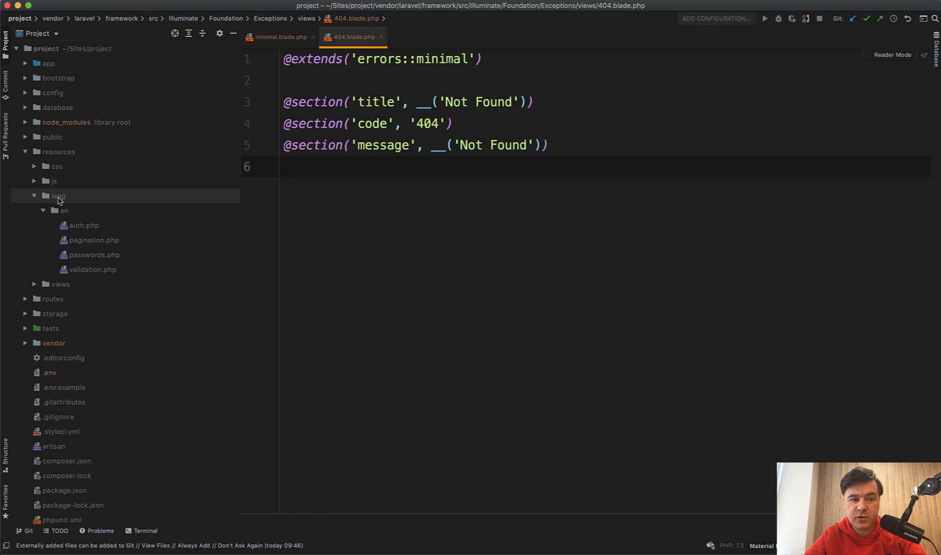
Step: Create resources/lang/de.json with the entry "Not Found": "Nicht Gefunden"
{"action": "right_click", "coordinate": [57, 196]}
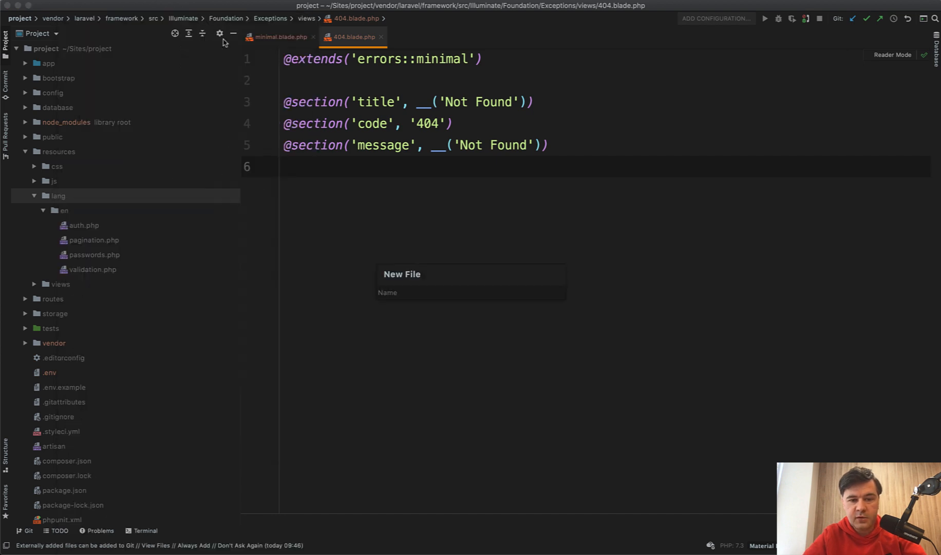
{"action": "type", "text": "de.json"}
{"action": "type", "text": "{}"}
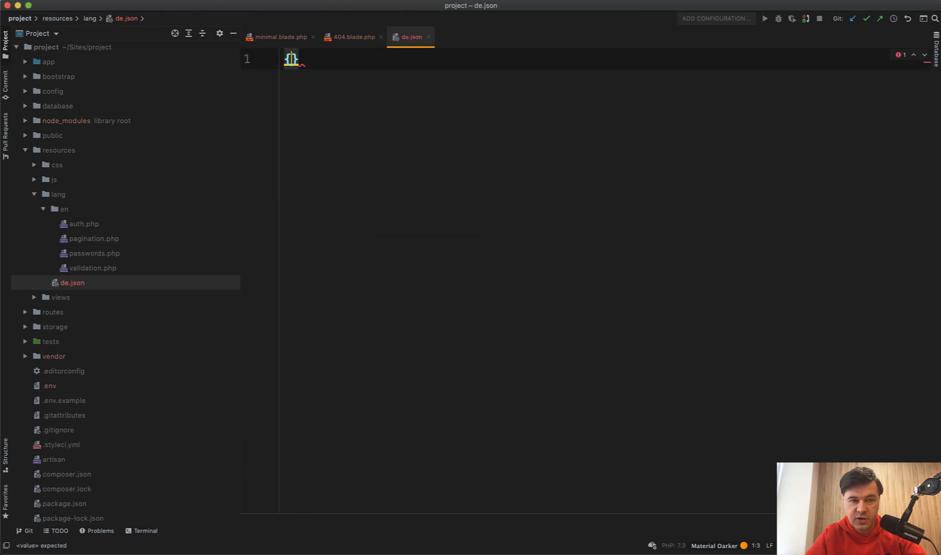
{"action": "left_click", "coordinate": [352, 37]}
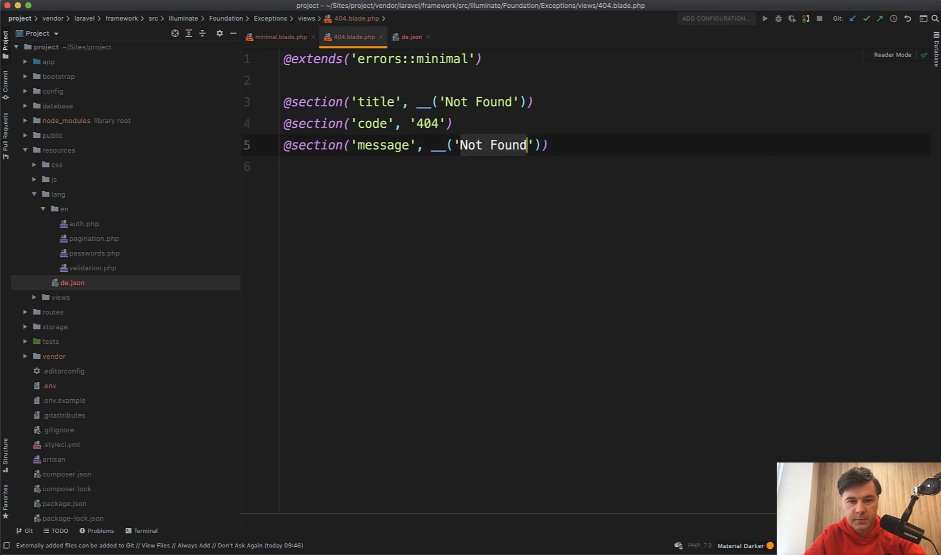
{"action": "left_click", "coordinate": [410, 37]}
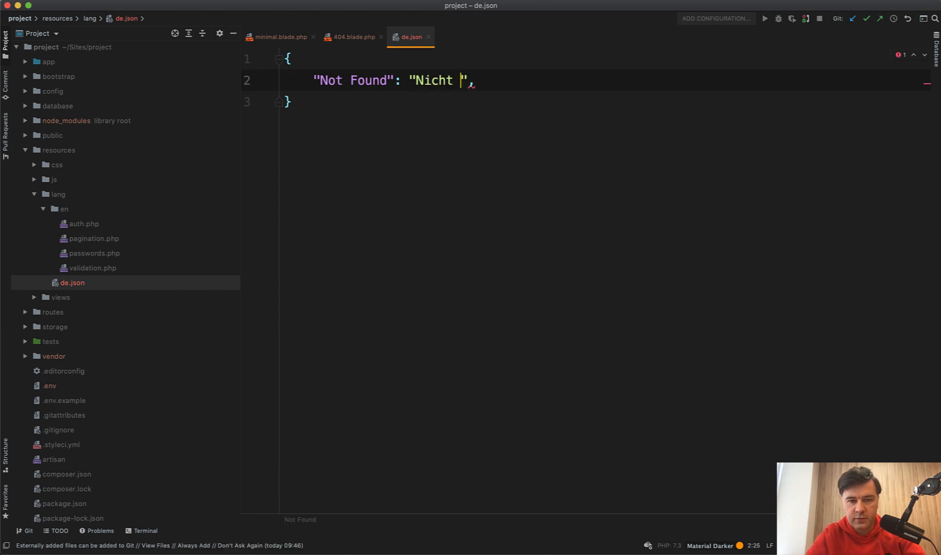
{"action": "type", "text": "Gefunde"}
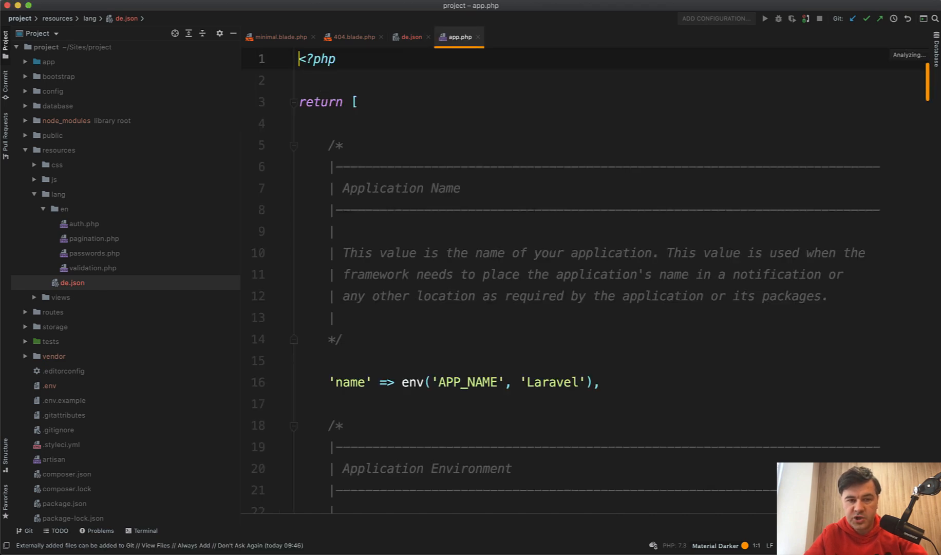
Step: Change 'locale' => 'en' to 'locale' => 'de' in config/app.php
{"action": "scroll", "scroll_direction": "down", "scroll_amount": 3}
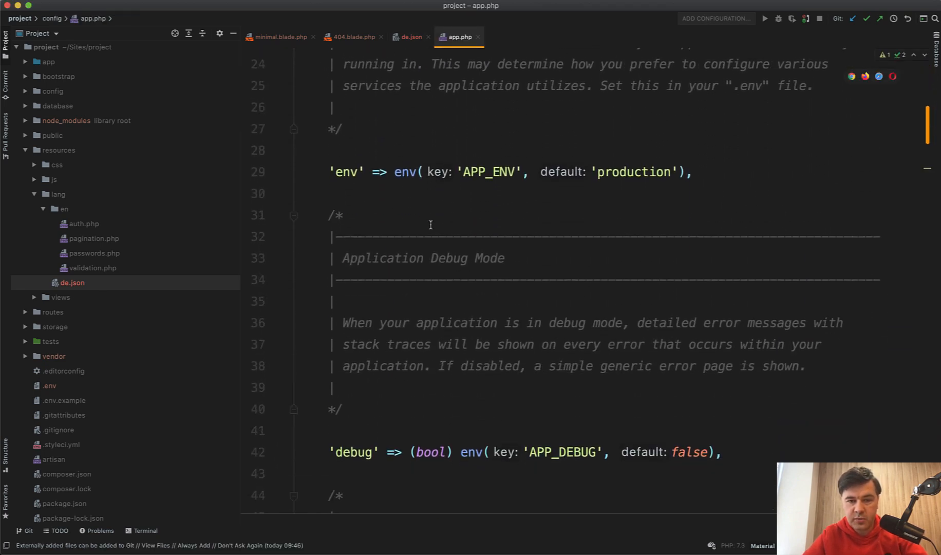
{"action": "scroll", "scroll_direction": "down", "scroll_amount": 3}
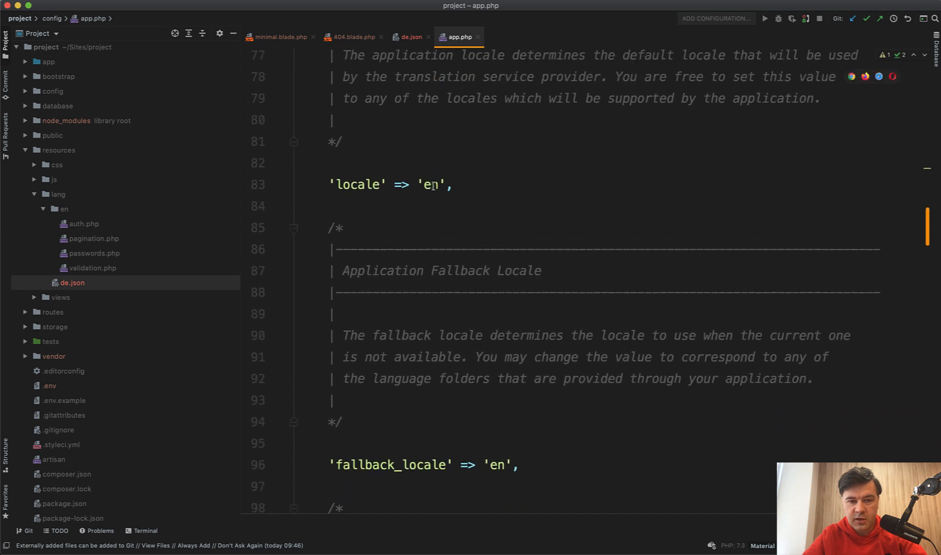
{"action": "type", "text": "de"}
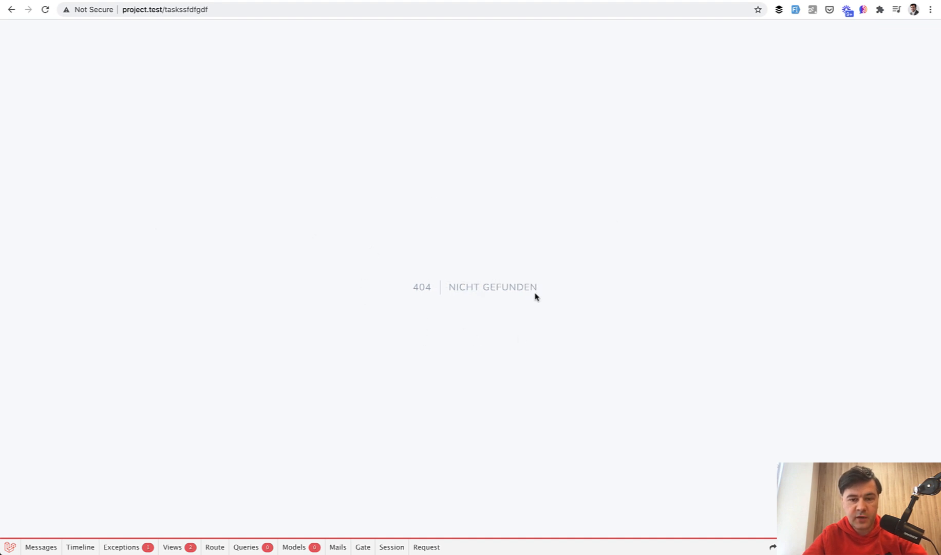
{"action": "mouse_move", "coordinate": [509, 329]}
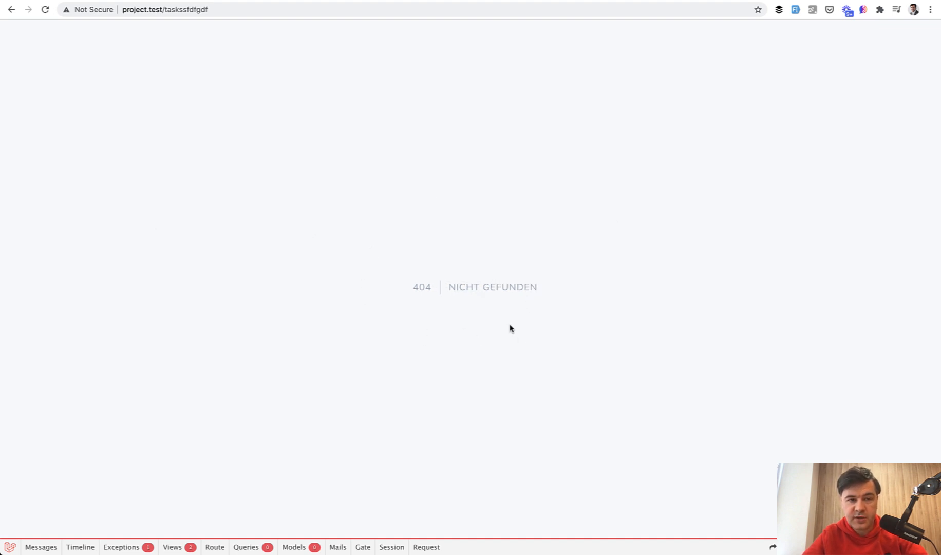
{"action": "mouse_move", "coordinate": [382, 343]}
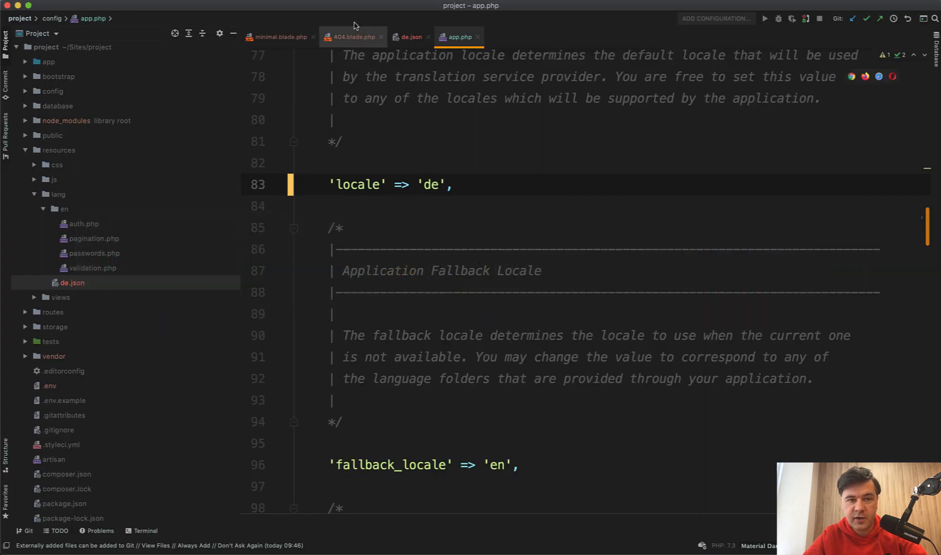
Step: From the framework 404 view, list its sibling error views and view the built-in 500 page
{"action": "left_click", "coordinate": [354, 37]}
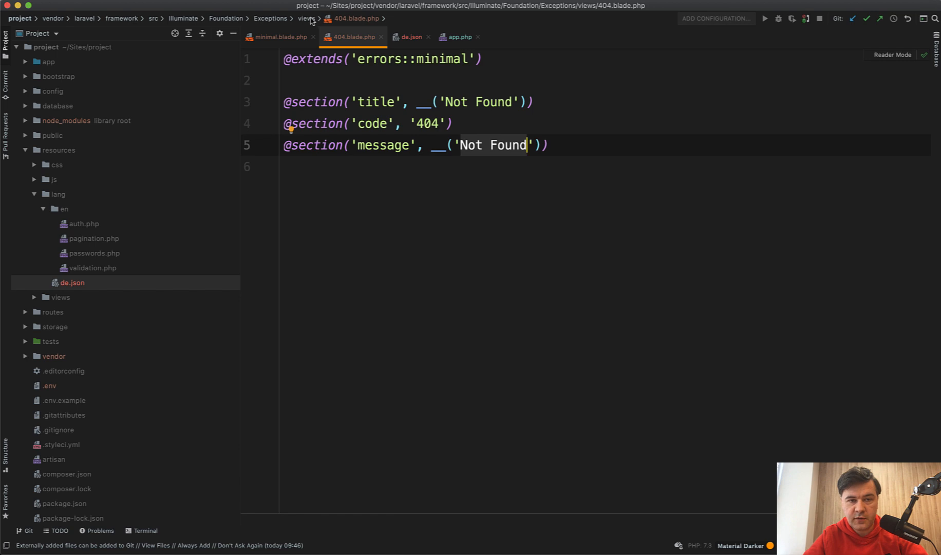
{"action": "left_click", "coordinate": [308, 19]}
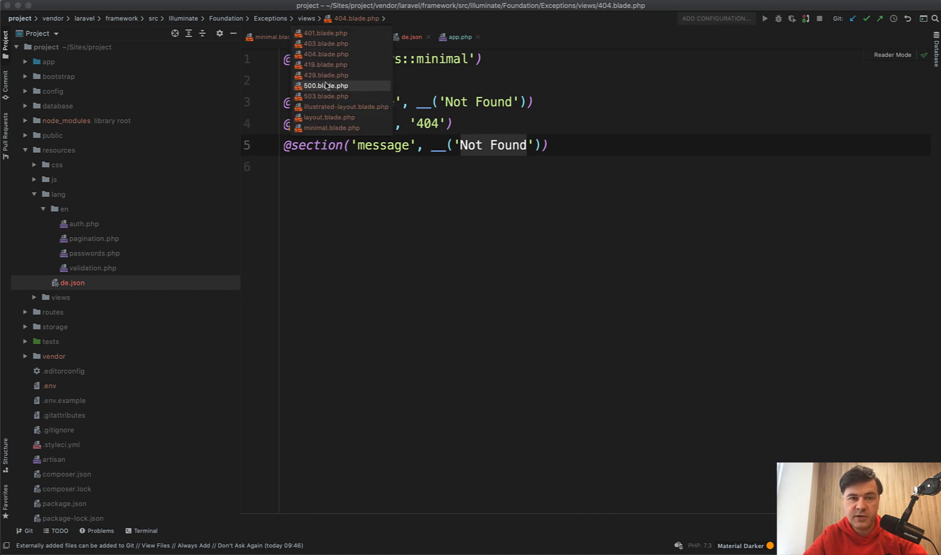
{"action": "left_click", "coordinate": [326, 43]}
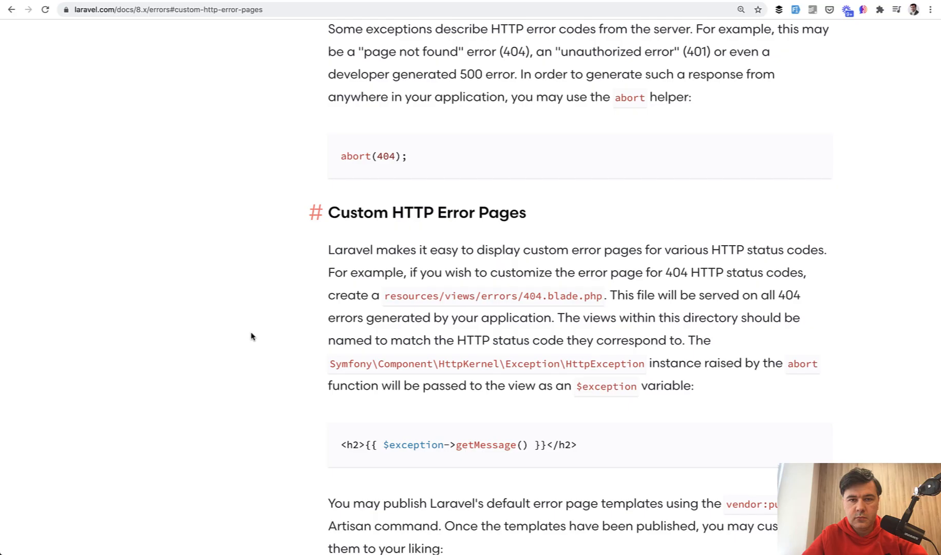
Step: Copy the vendor:publish laravel-errors command from the docs and move to the terminal
{"action": "scroll", "scroll_direction": "down", "scroll_amount": 3}
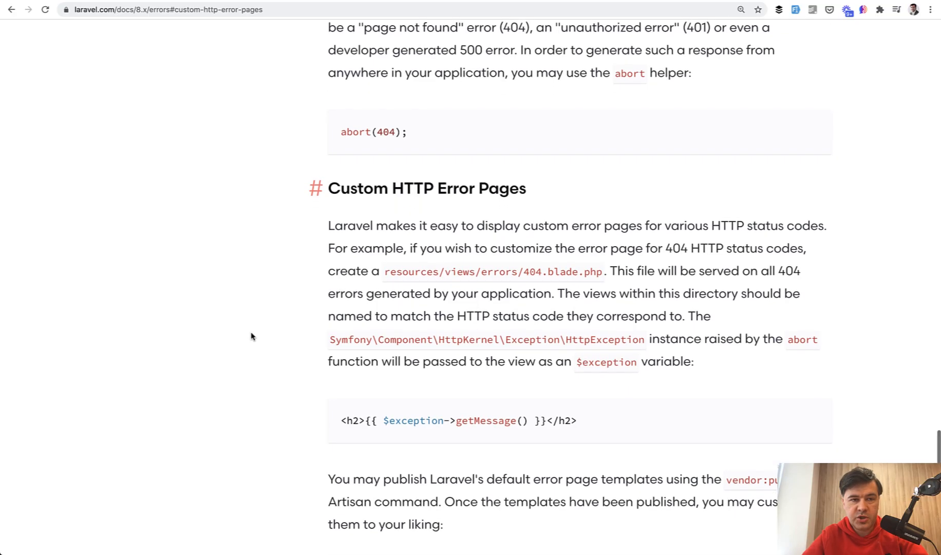
{"action": "scroll", "scroll_direction": "down", "scroll_amount": 3}
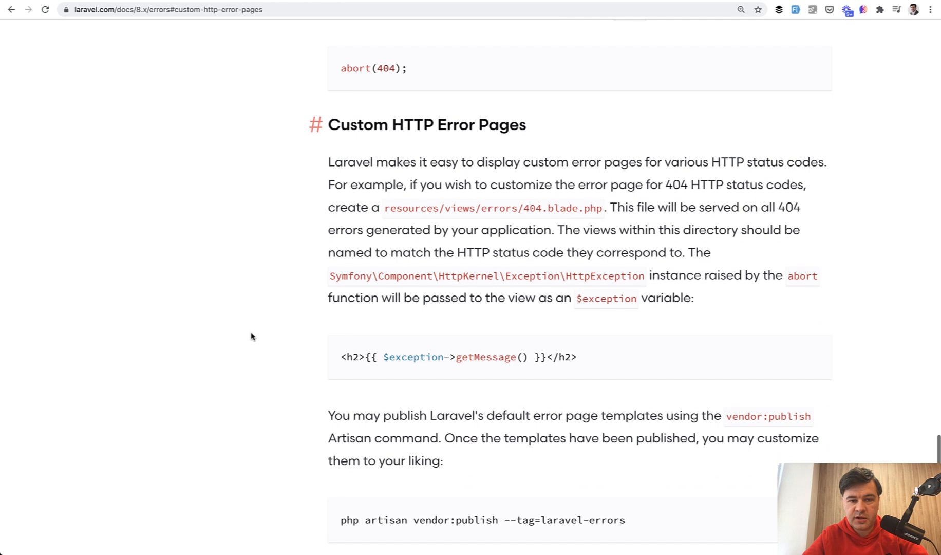
{"action": "scroll", "scroll_direction": "down", "scroll_amount": 3}
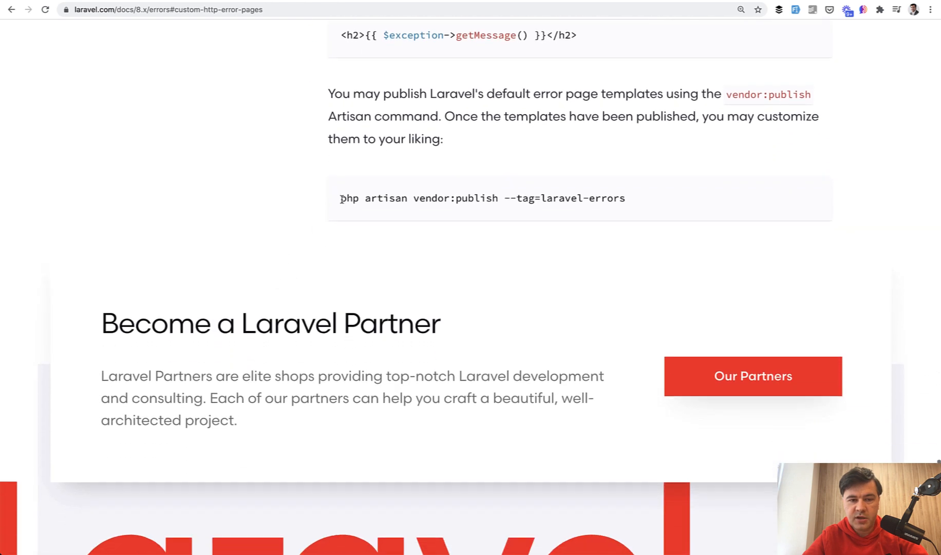
{"action": "triple_click", "coordinate": [482, 198]}
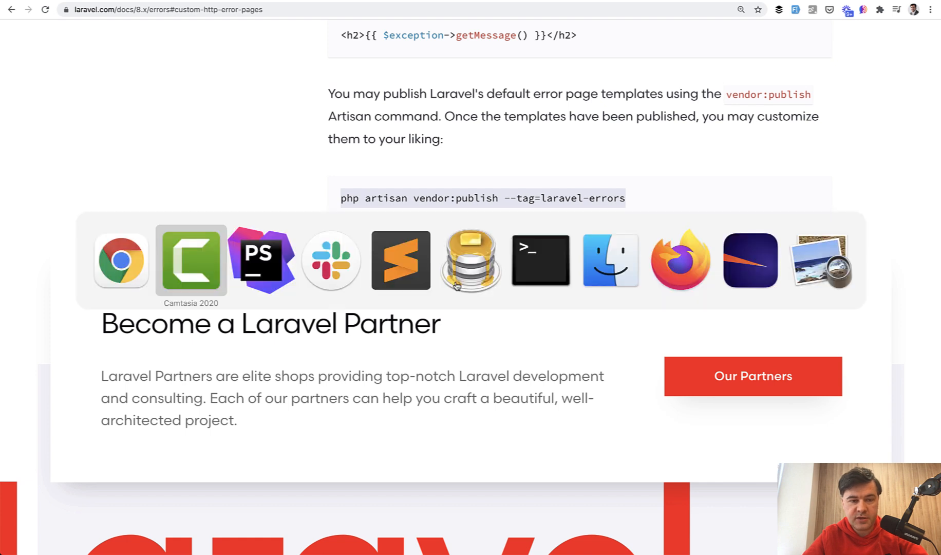
{"action": "left_click", "coordinate": [539, 261]}
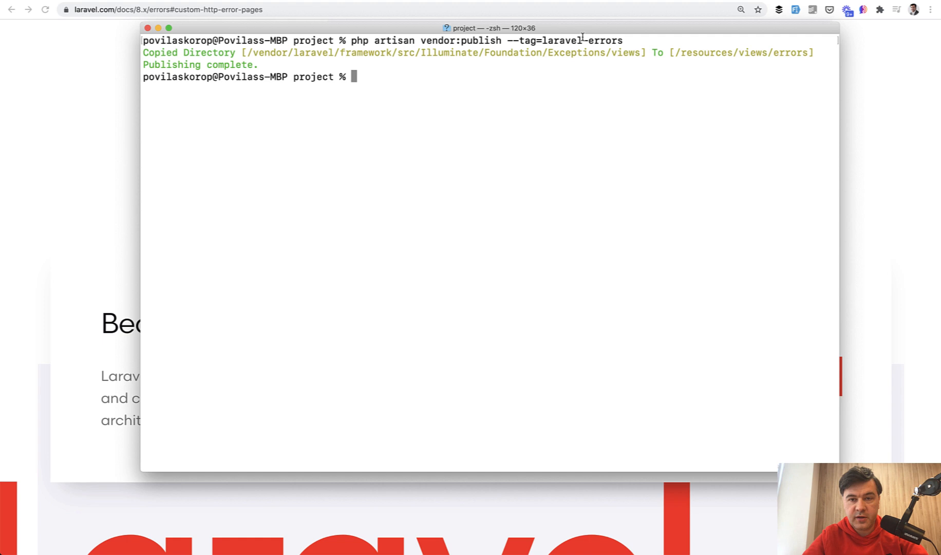
{"action": "mouse_move", "coordinate": [446, 201]}
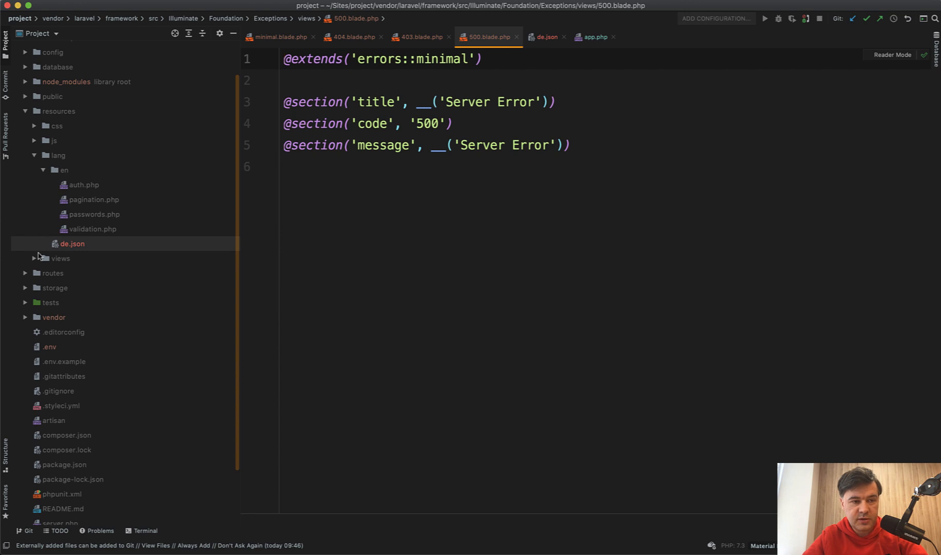
Step: Edit the published resources/views/errors/404.blade.php message to 'Whatever Not Found'
{"action": "left_click", "coordinate": [60, 258]}
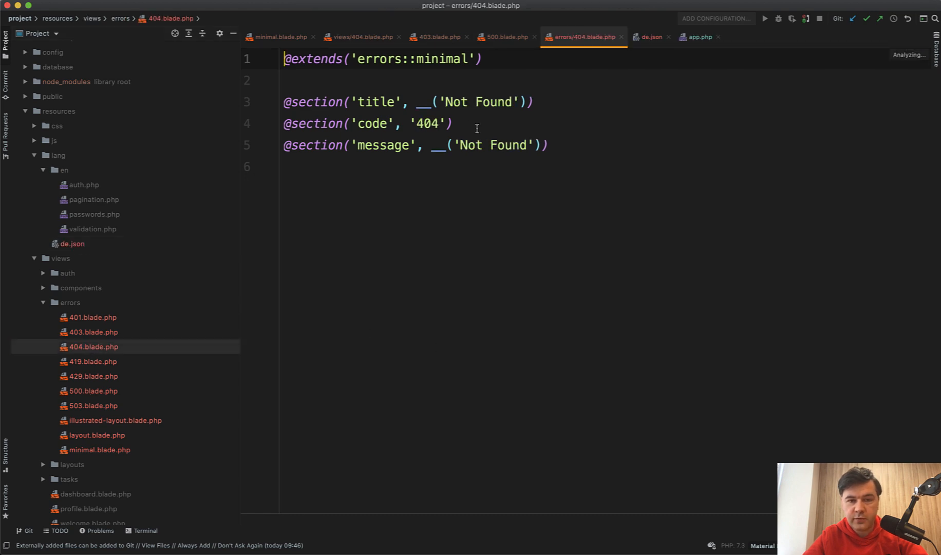
{"action": "type", "text": "Whatever"}
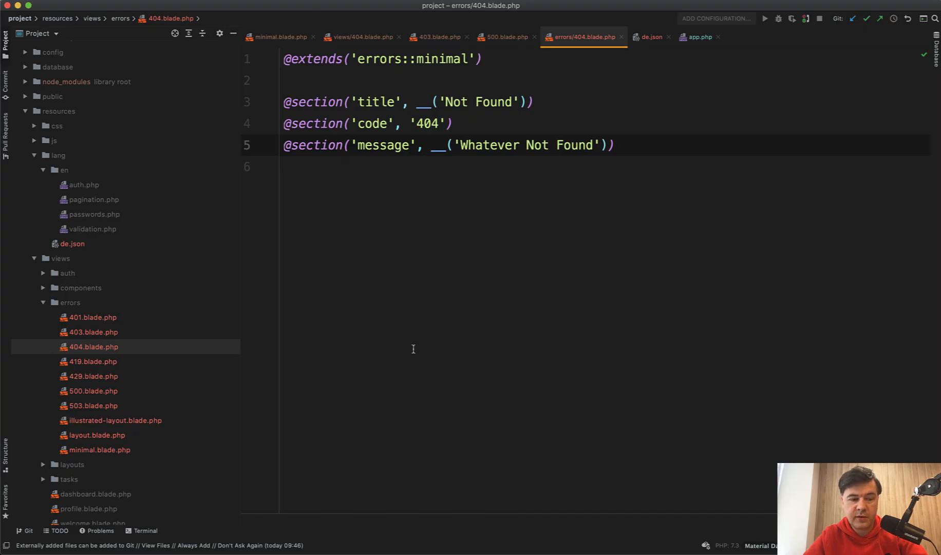
{"action": "left_click", "coordinate": [99, 449]}
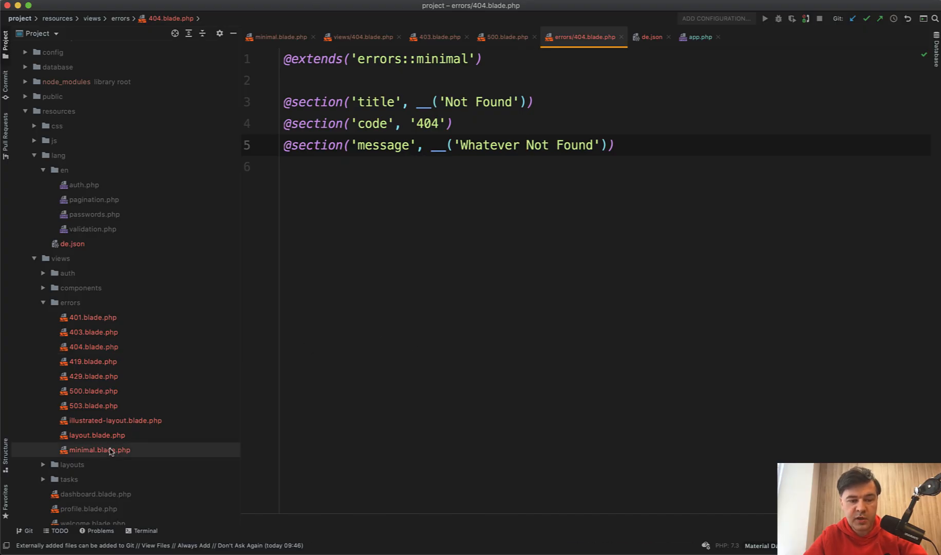
{"action": "double_click", "coordinate": [100, 450]}
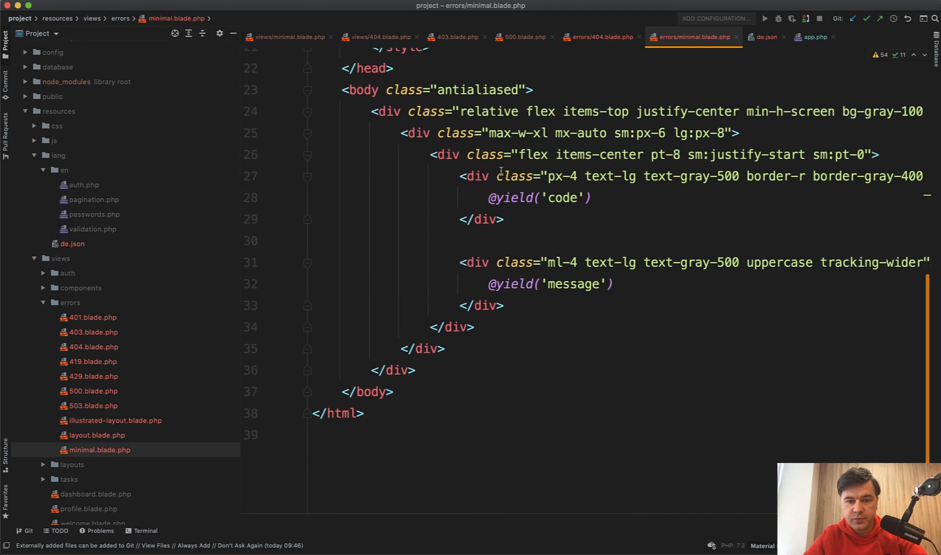
{"action": "type", "text": "Code:"}
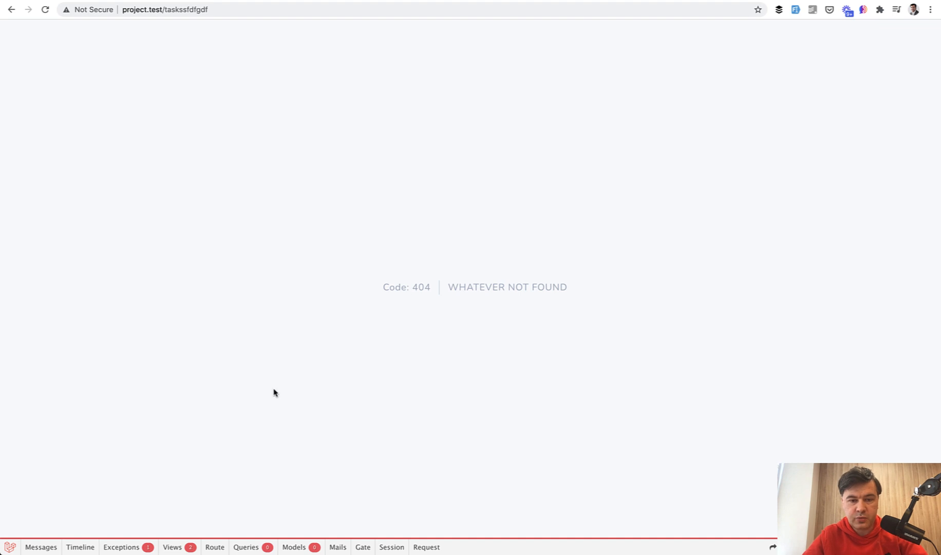
{"action": "mouse_move", "coordinate": [452, 409]}
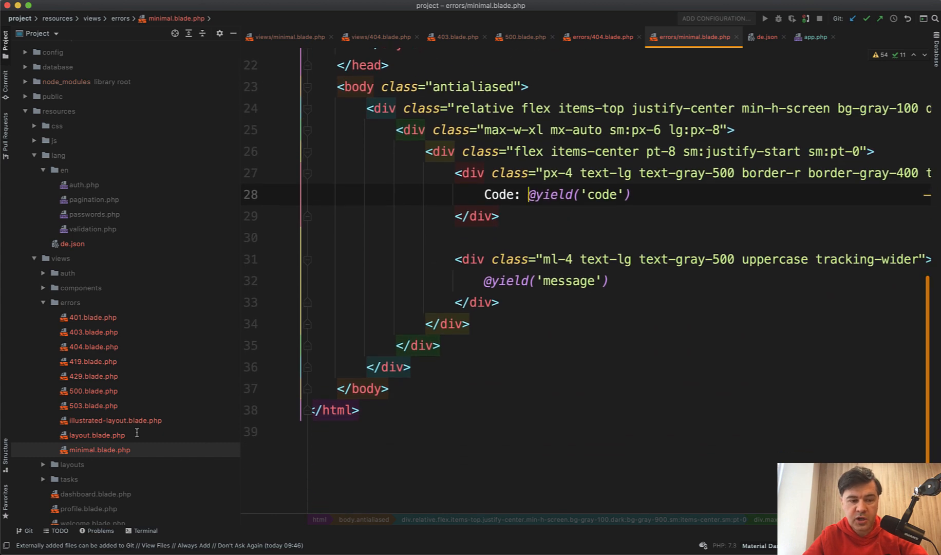
{"action": "left_click", "coordinate": [598, 37]}
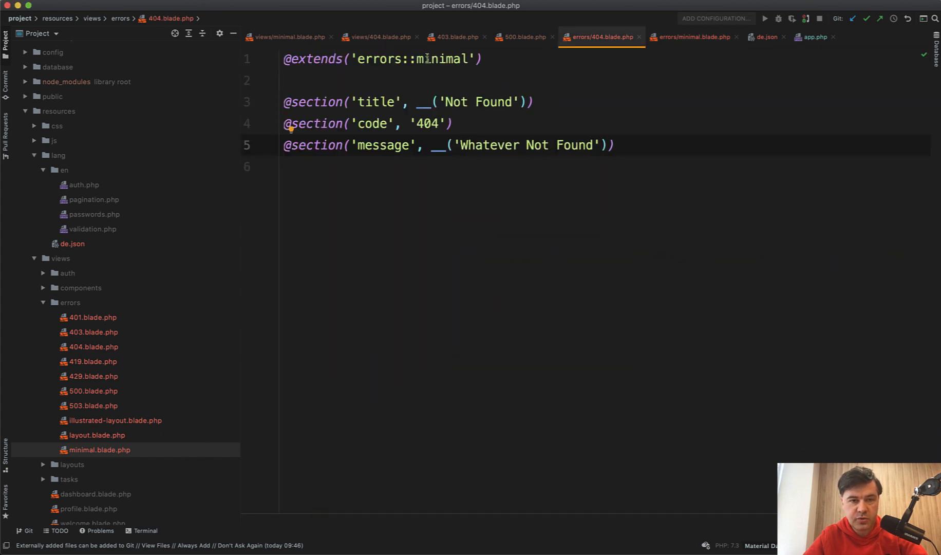
{"action": "type", "text": "layout"}
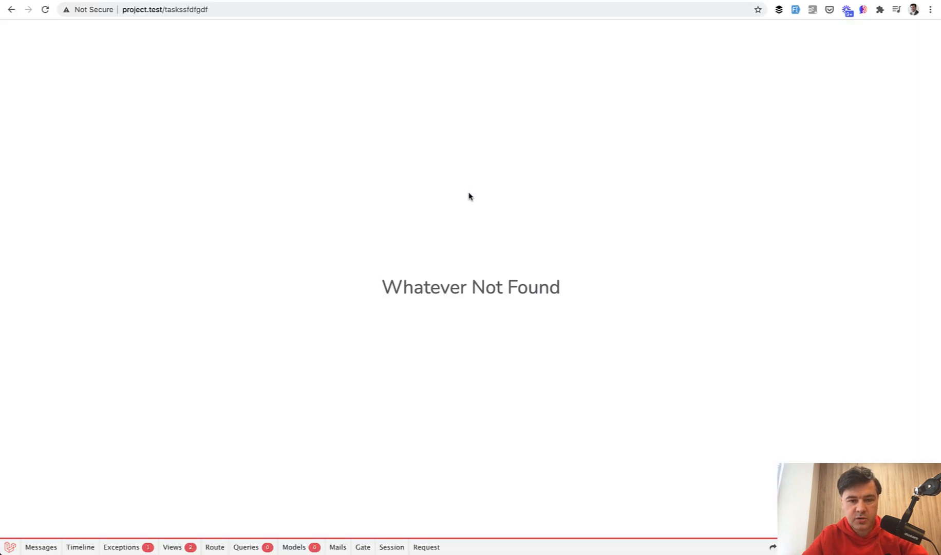
{"action": "mouse_move", "coordinate": [362, 214]}
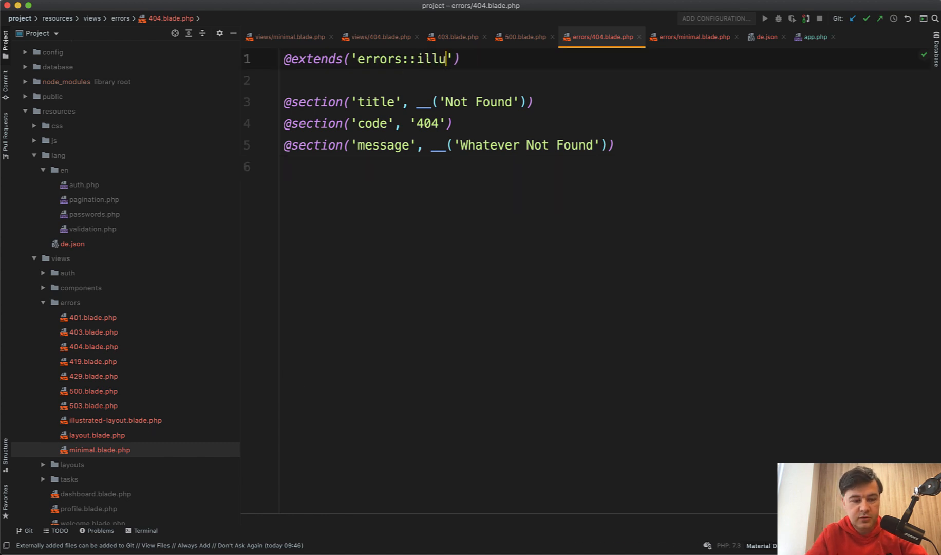
{"action": "type", "text": "strated-layout"}
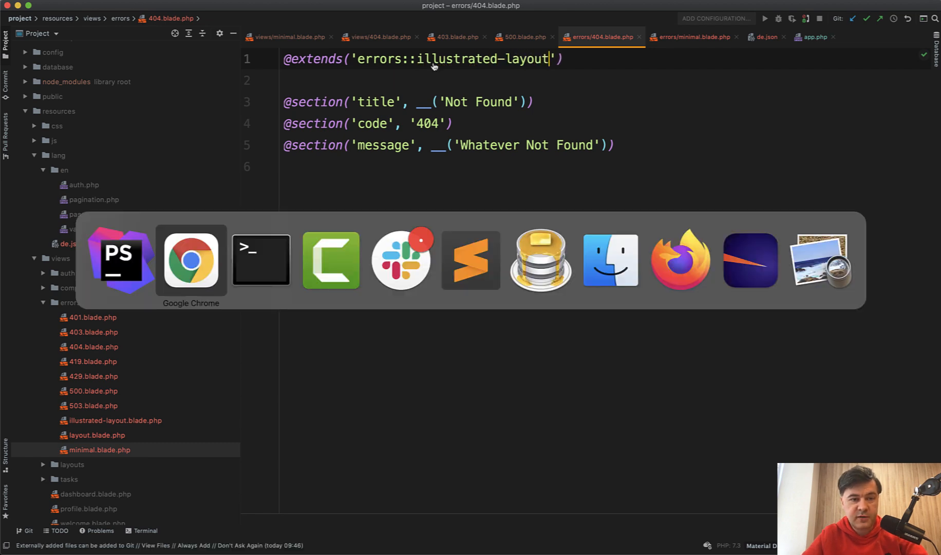
{"action": "left_click", "coordinate": [191, 259]}
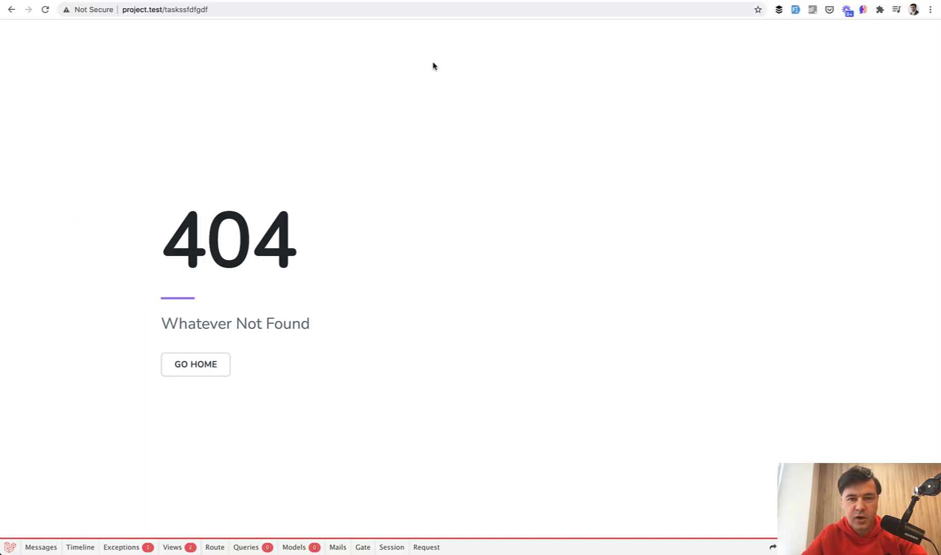